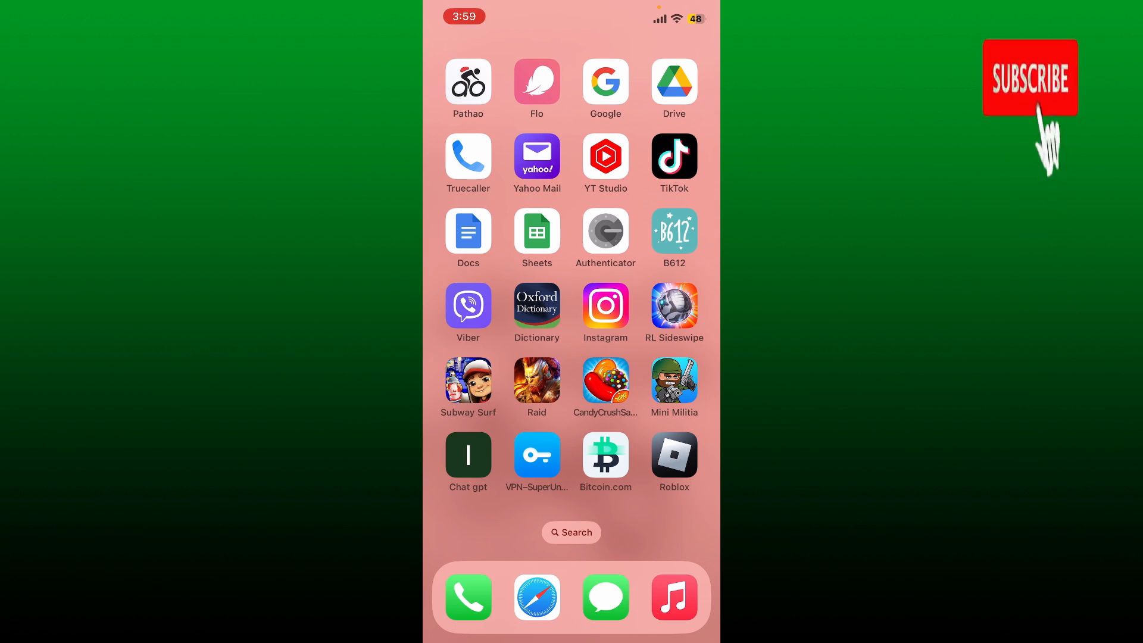
Step: Move to the Home Screen page that holds the Settings app
{"action": "left_click", "coordinate": [1028, 78]}
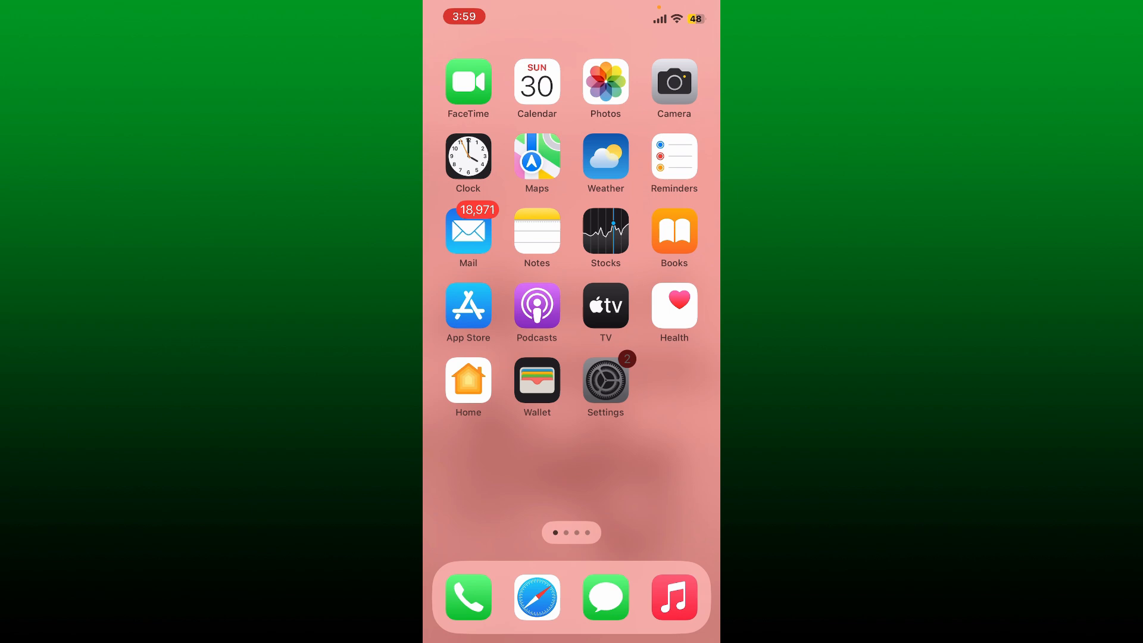
Step: In Settings, search 'Game' and go to the Game Center page, still switched off
{"action": "left_click", "coordinate": [604, 380]}
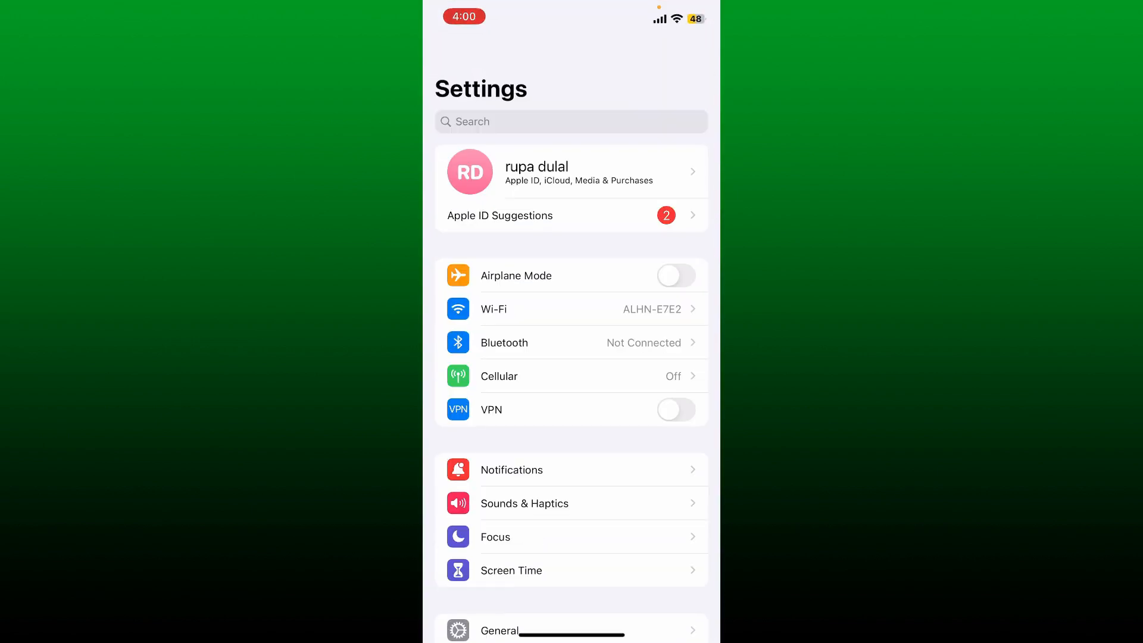
{"action": "type", "text": "Gam"}
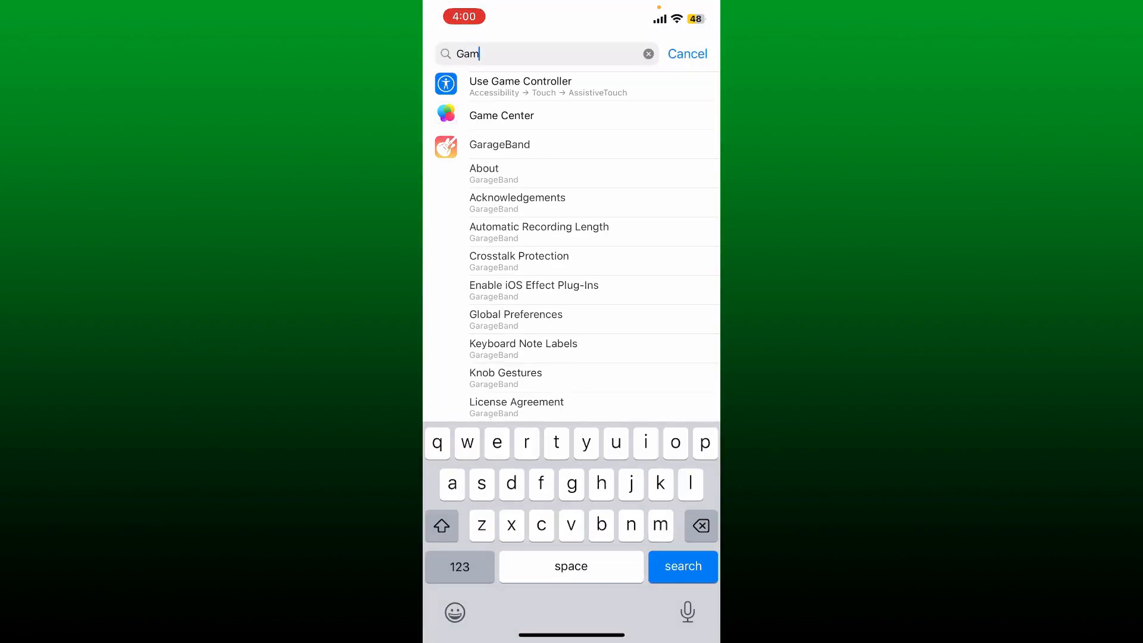
{"action": "type", "text": "e"}
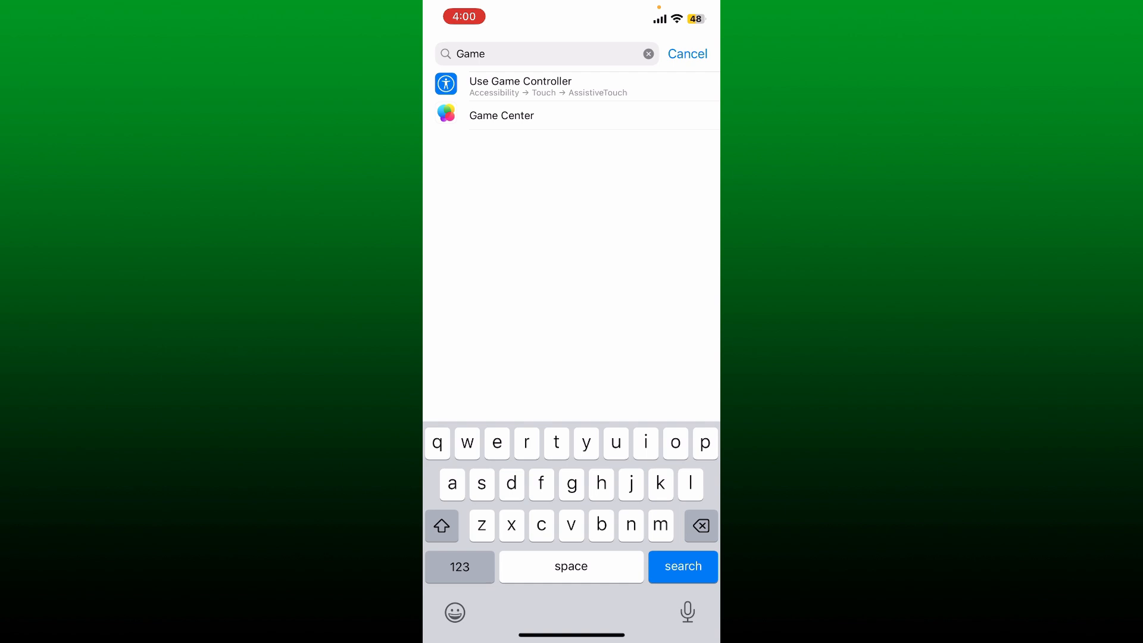
{"action": "left_click", "coordinate": [501, 116]}
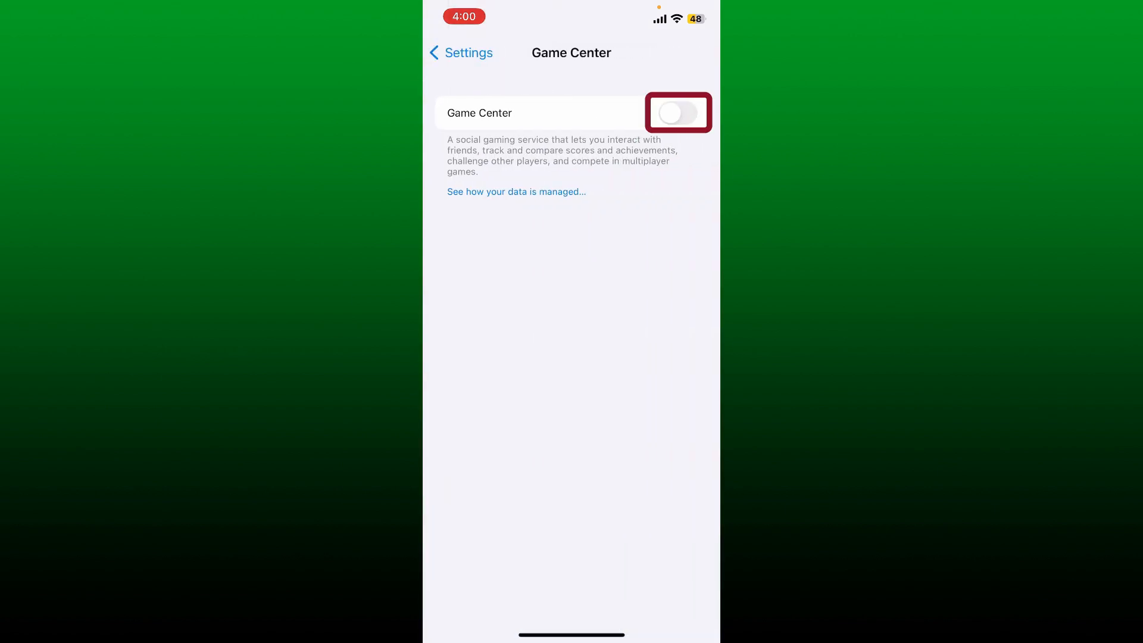
Step: Switch Game Center on, bringing up the What's New welcome screen
{"action": "left_click", "coordinate": [677, 111]}
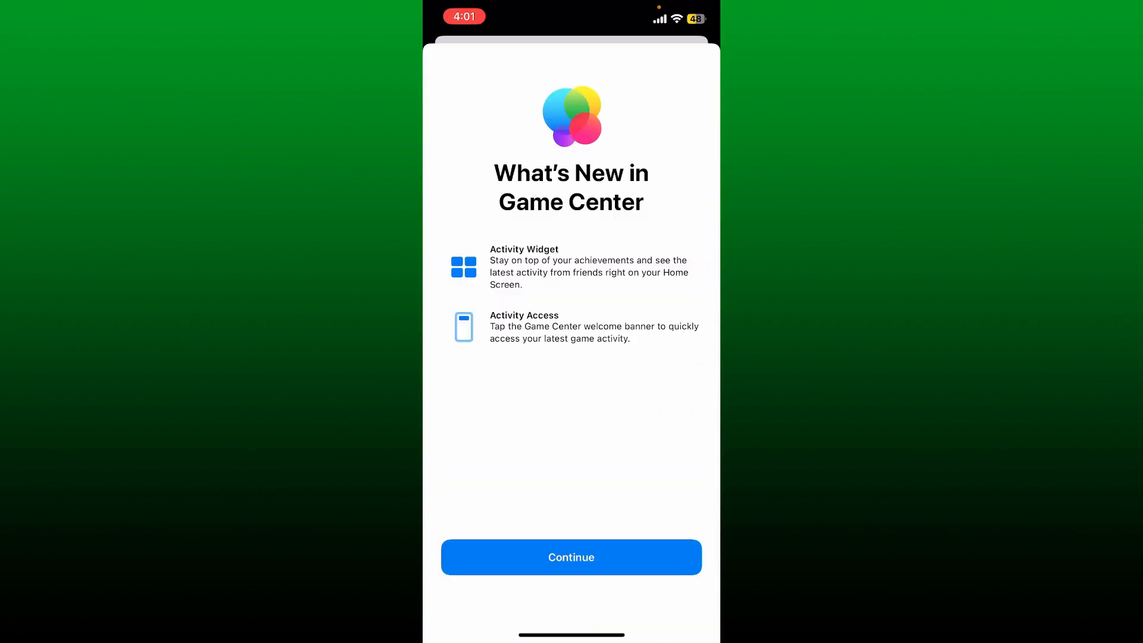
Step: Continue past the What's New screen to the Add Friends setup step
{"action": "left_click", "coordinate": [572, 557]}
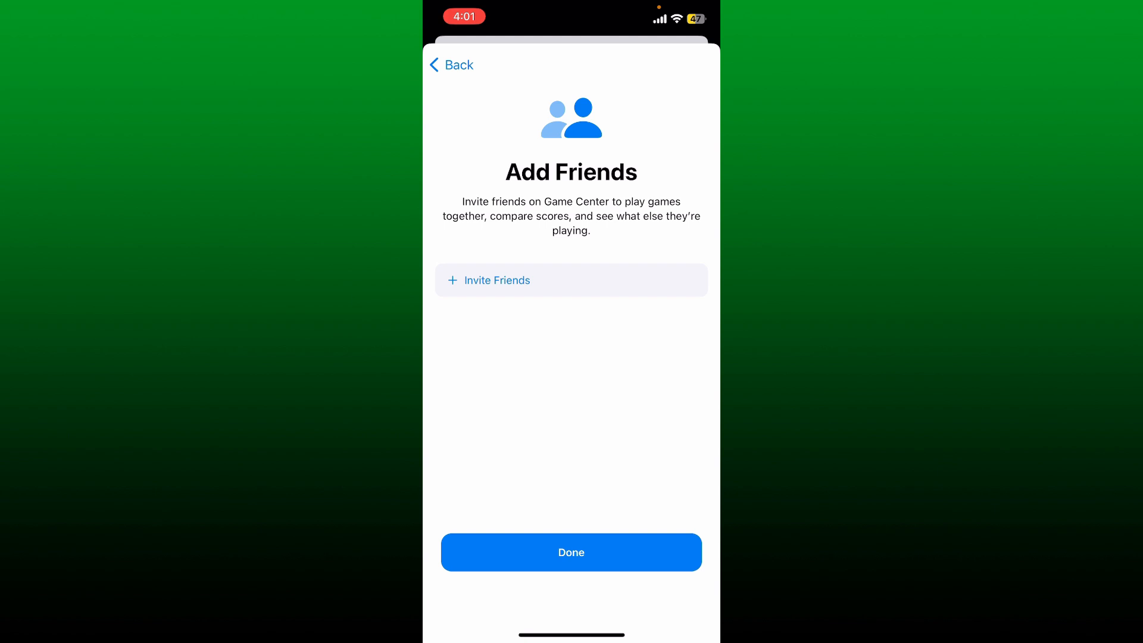
{"action": "left_click", "coordinate": [496, 280]}
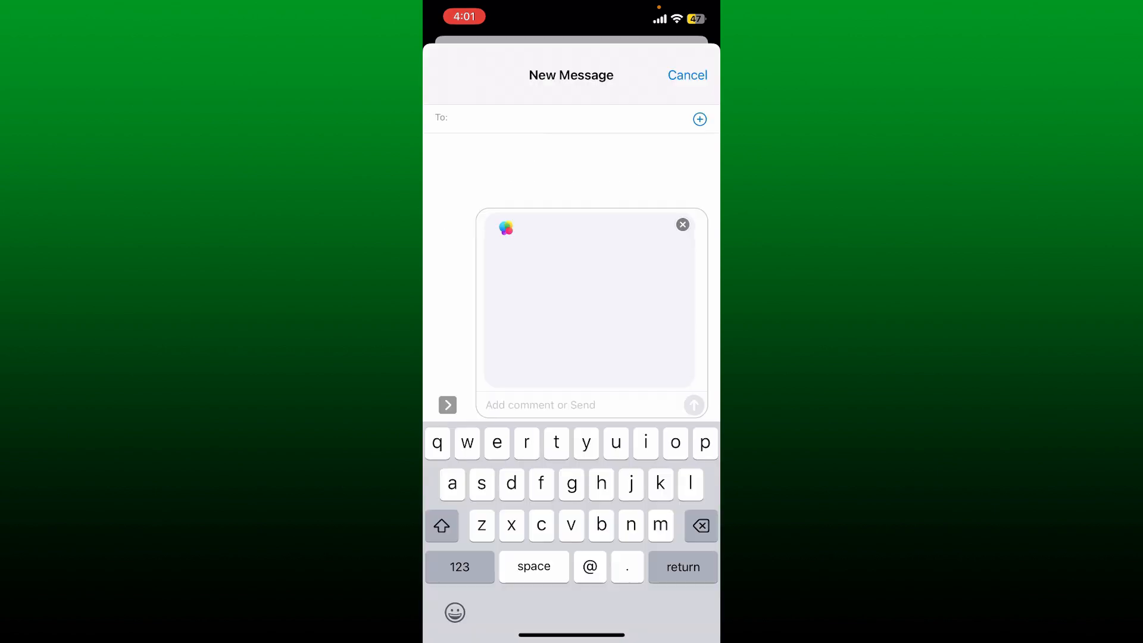
{"action": "left_click", "coordinate": [700, 119]}
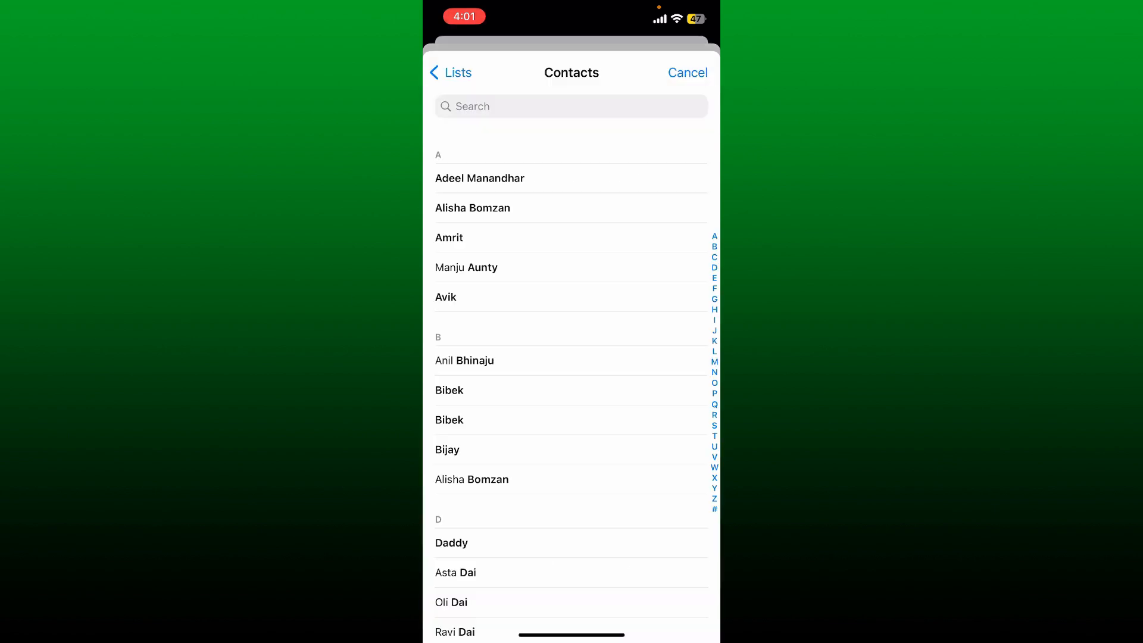
{"action": "left_click", "coordinate": [447, 450]}
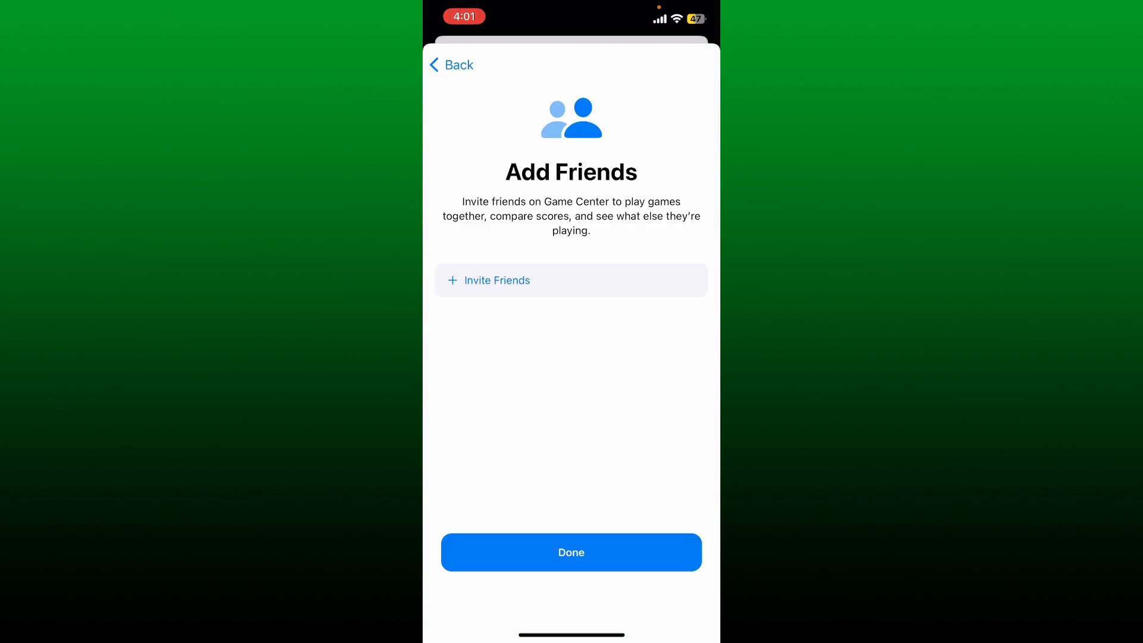
Step: Finish setup with Done to reach the Game Center profile with achievements and games
{"action": "left_click", "coordinate": [571, 553]}
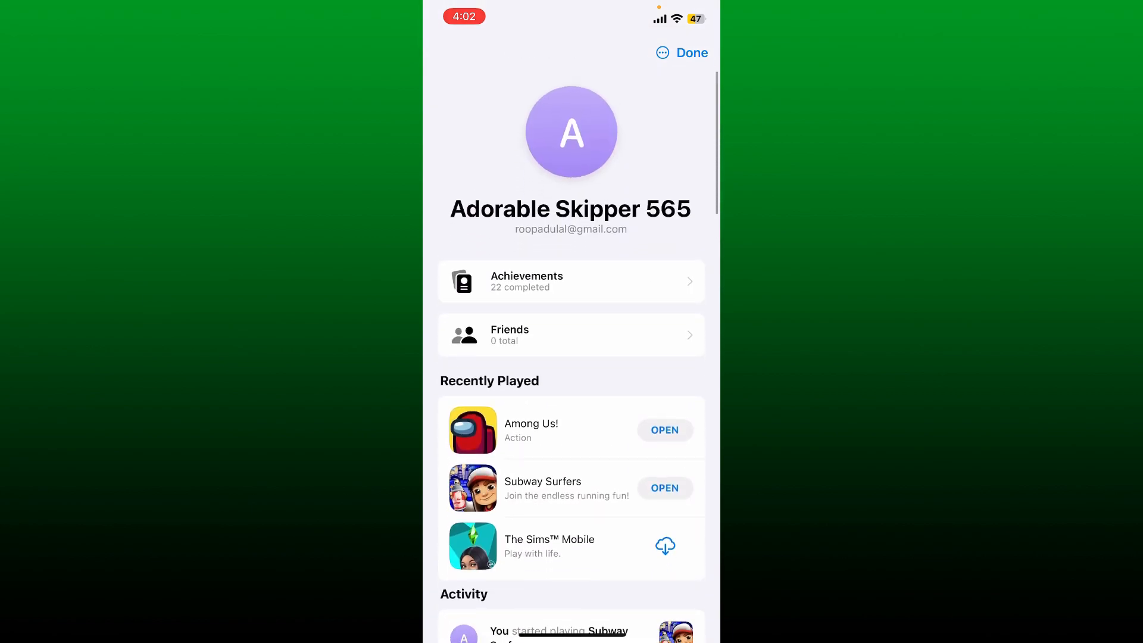
Step: Leave Settings and move to the Home Screen page with GarageBand, YouTube and Among Us
{"action": "left_click", "coordinate": [693, 54]}
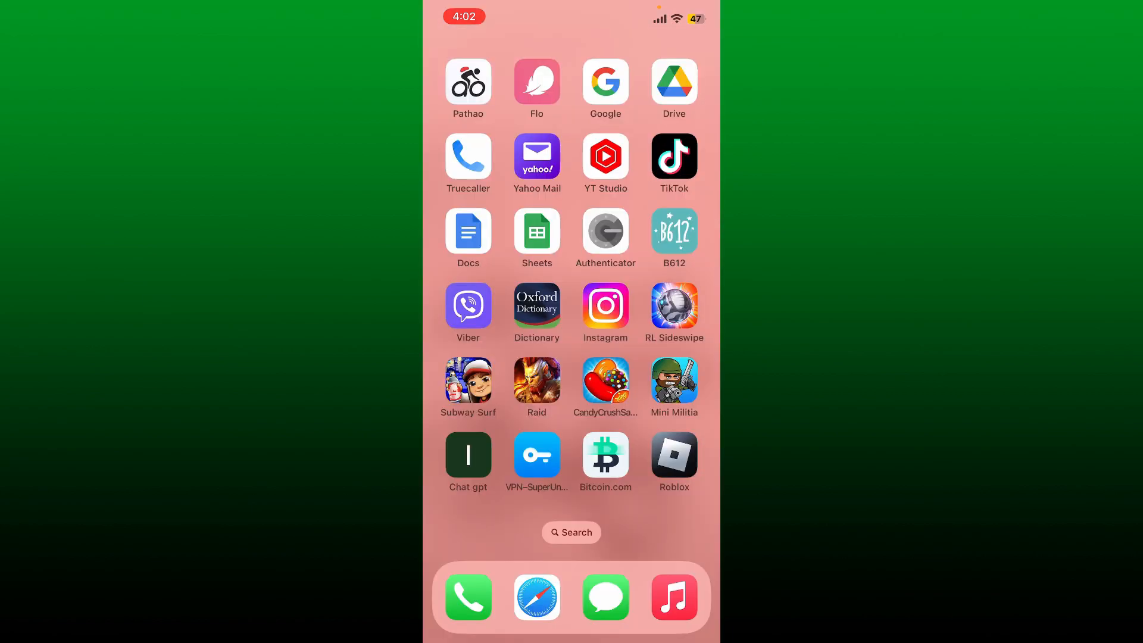
{"action": "scroll", "scroll_direction": "left", "scroll_amount": 3}
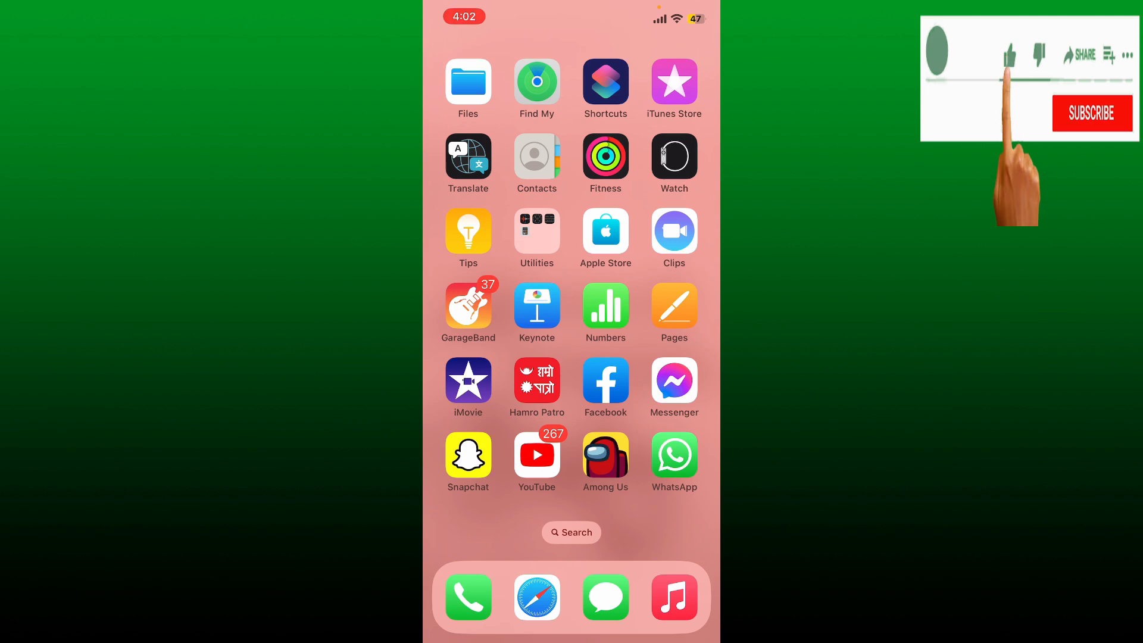